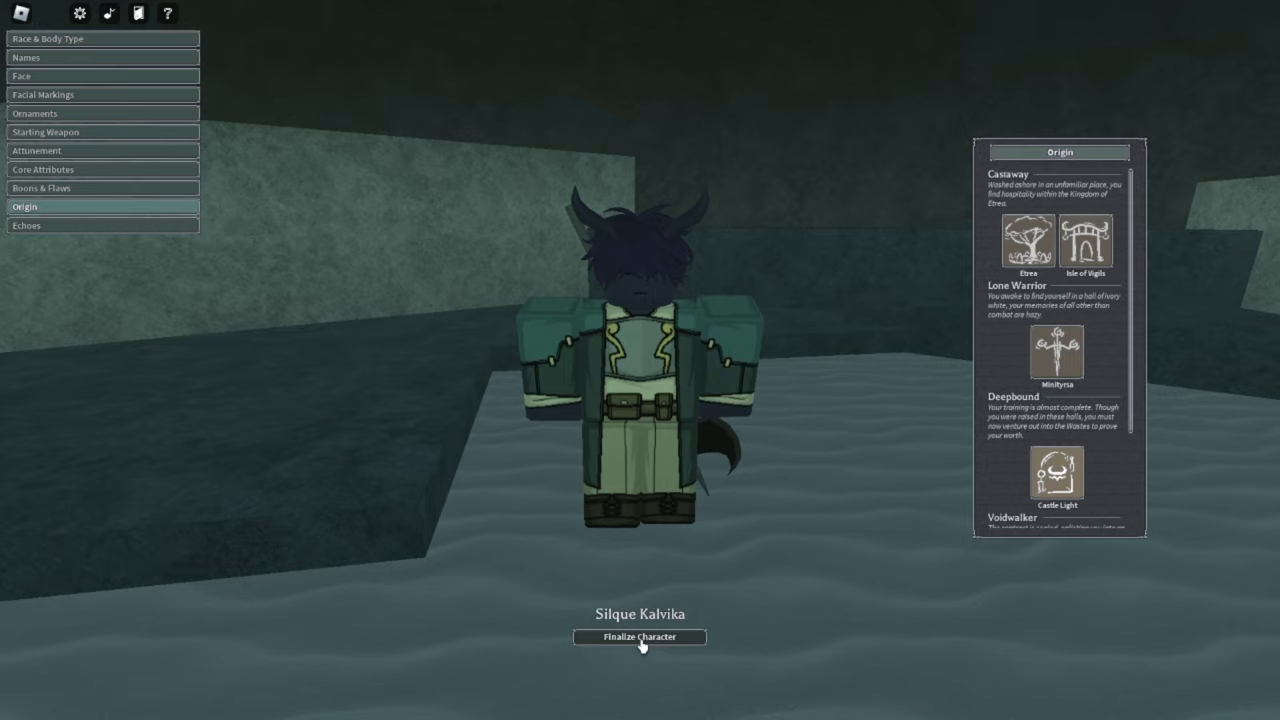
Finalize the character Silque Kalvika and spawn into The Depths.
{"action": "left_click", "coordinate": [640, 636]}
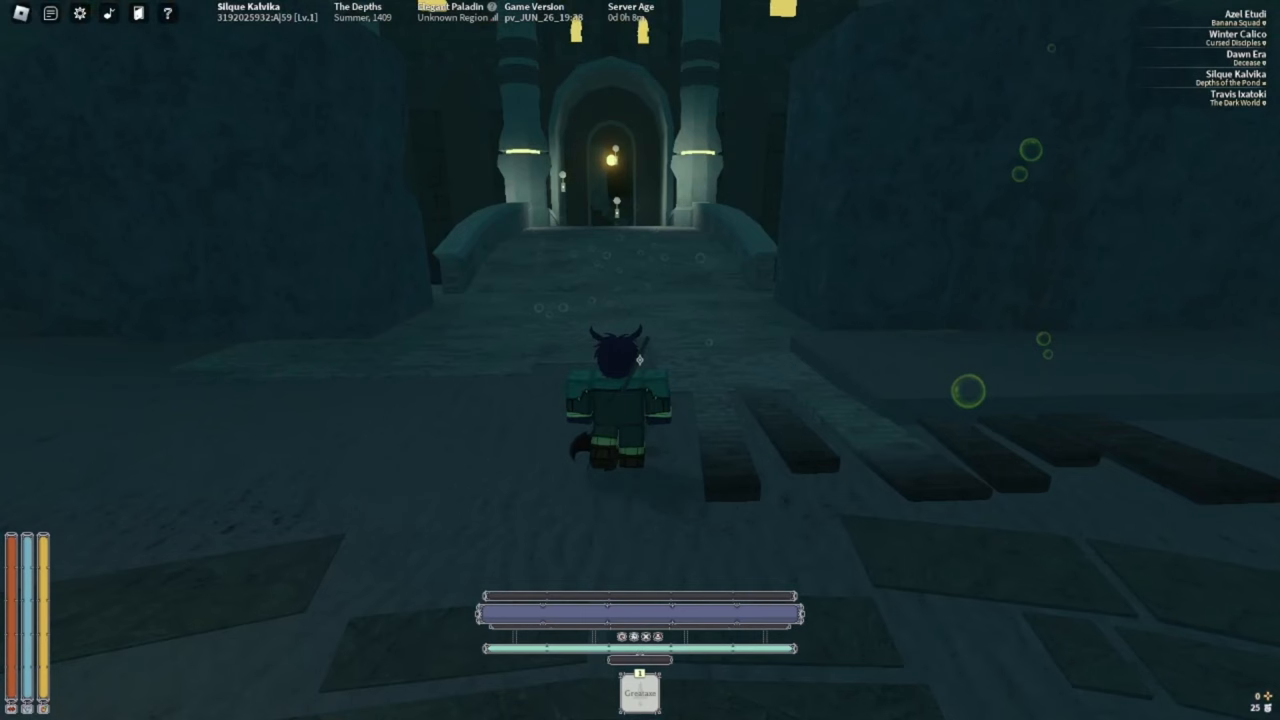
Run forward through the Celtor Wastes to reach the treasure chest.
{"action": "key", "text": "w"}
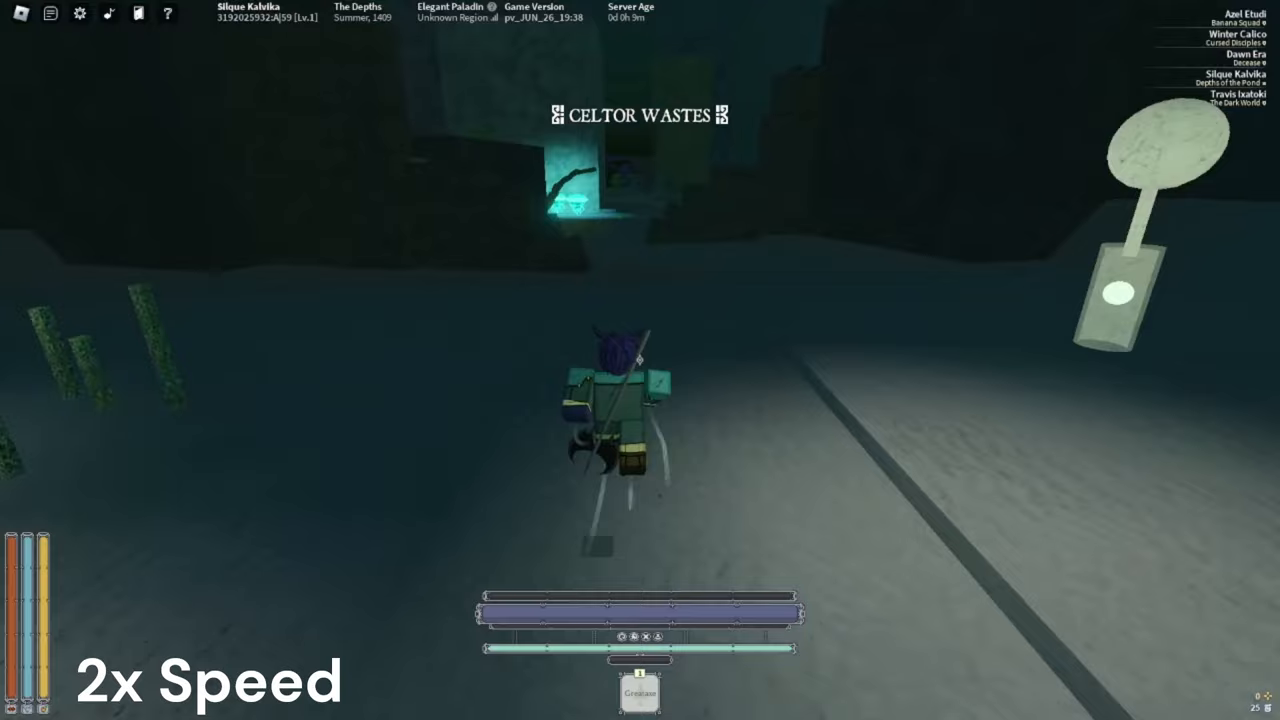
{"action": "key", "text": "w"}
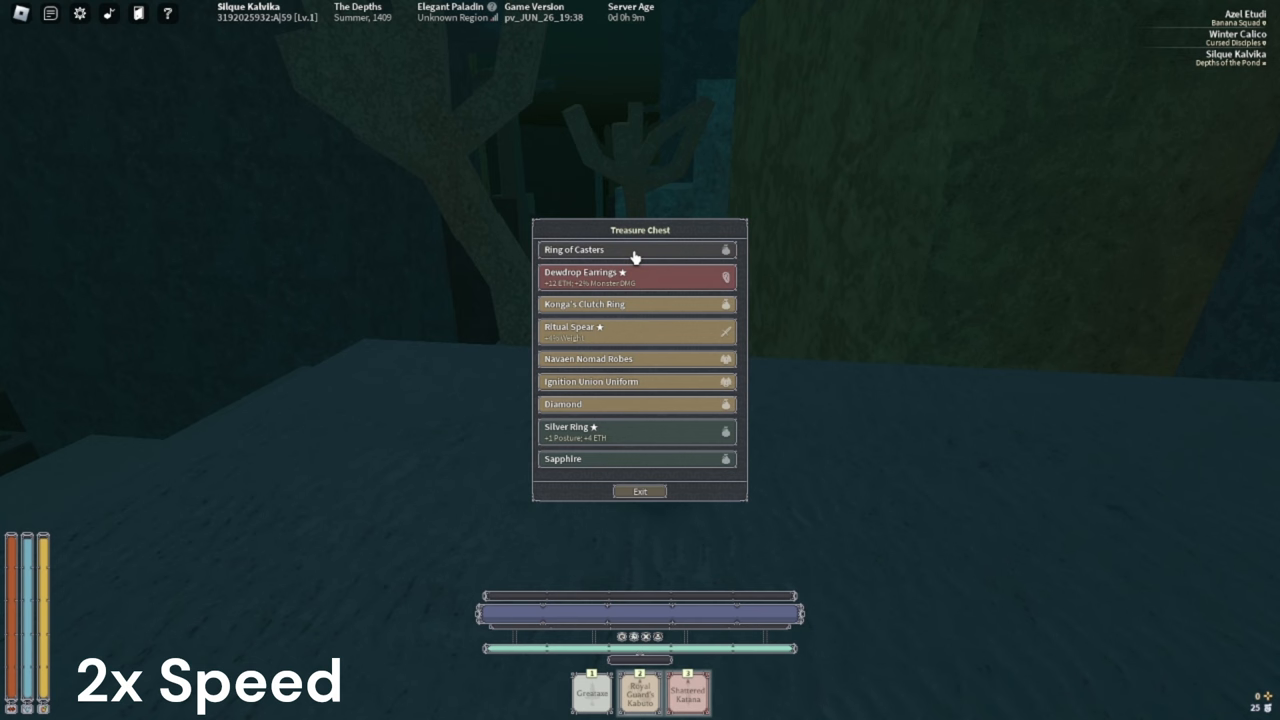
Take the Ring of Castles from the Treasure Chest window.
{"action": "left_click", "coordinate": [640, 492]}
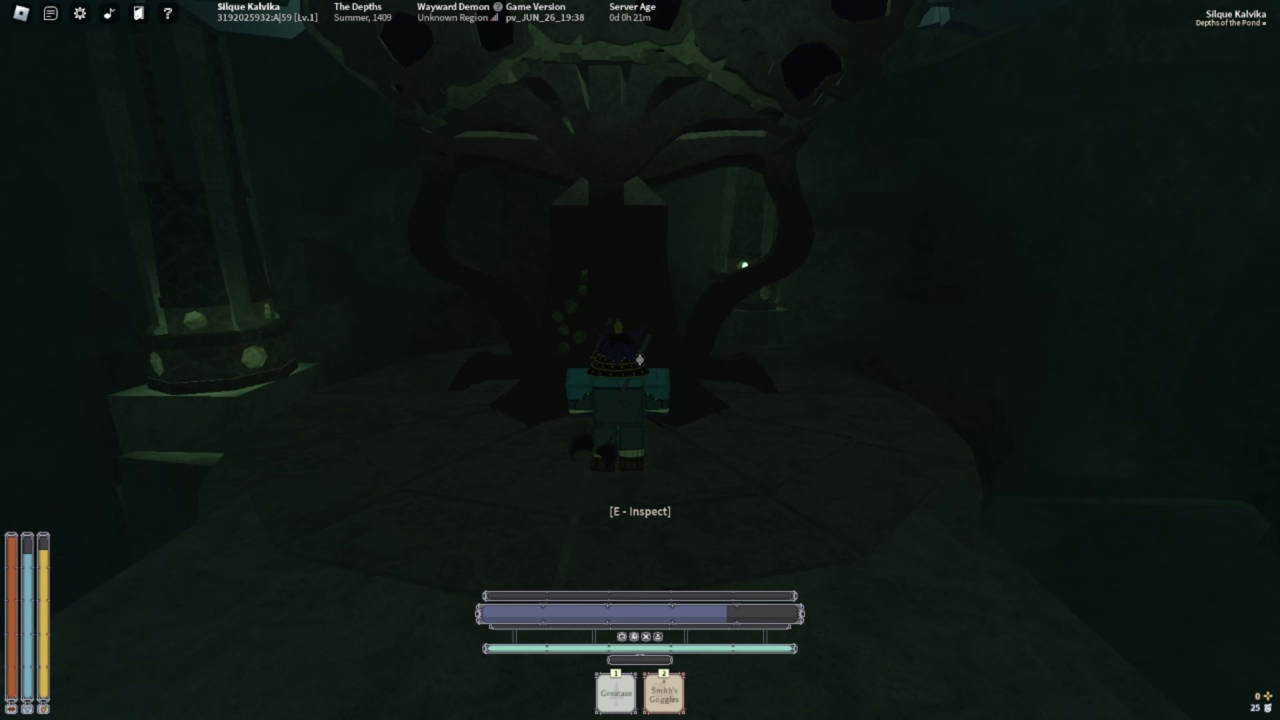
Inspect the large gnarled tree in the dark Depths chamber.
{"action": "key", "text": "e"}
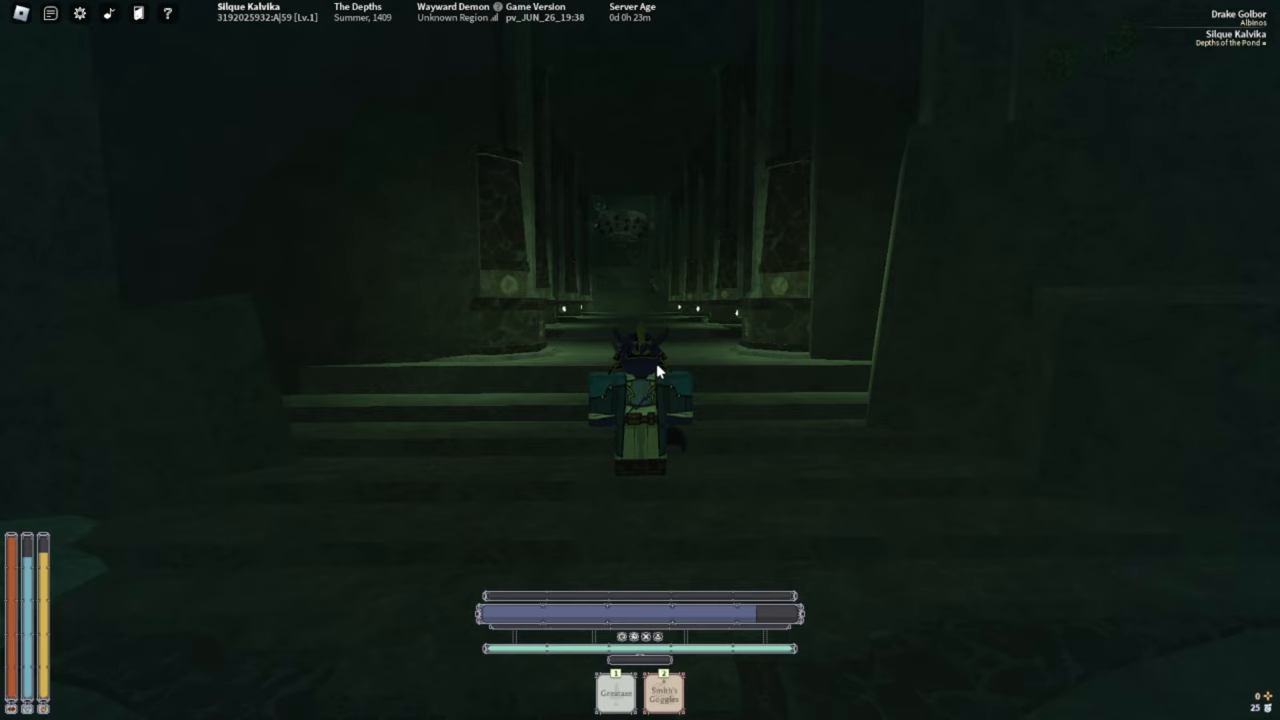
Run forward up the steps and along the pillared hall toward the carved face.
{"action": "key", "text": "w"}
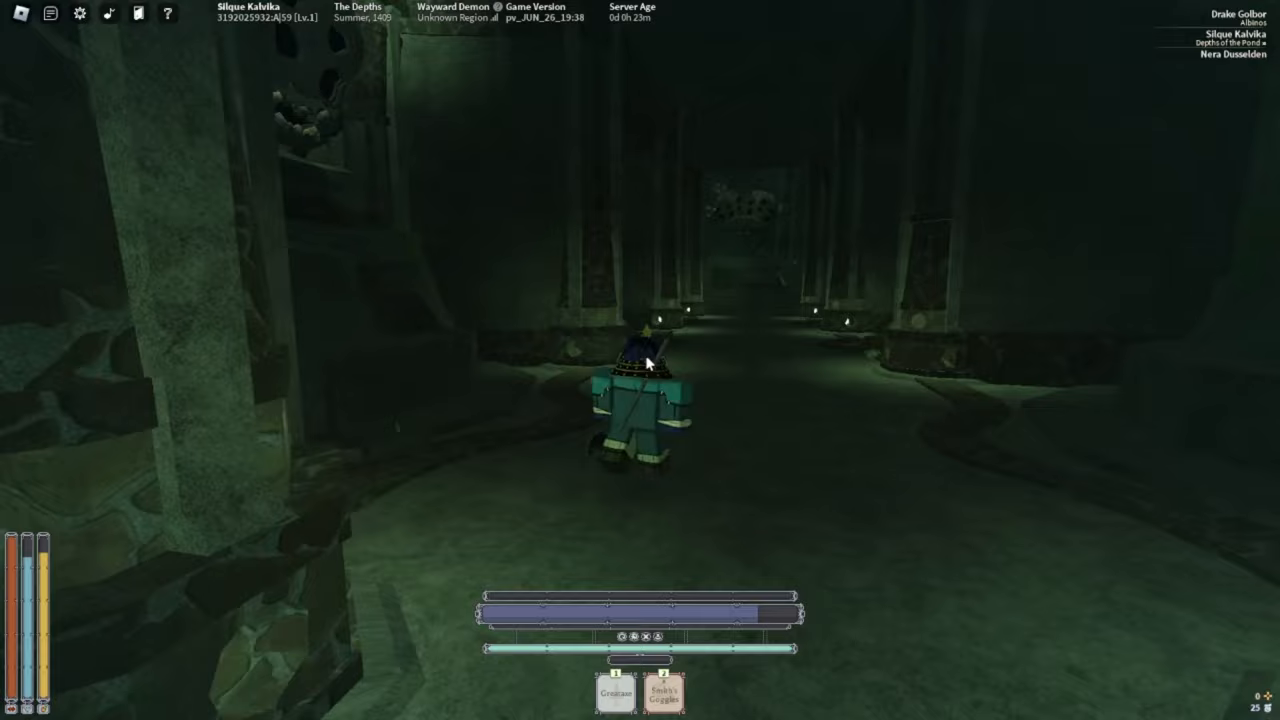